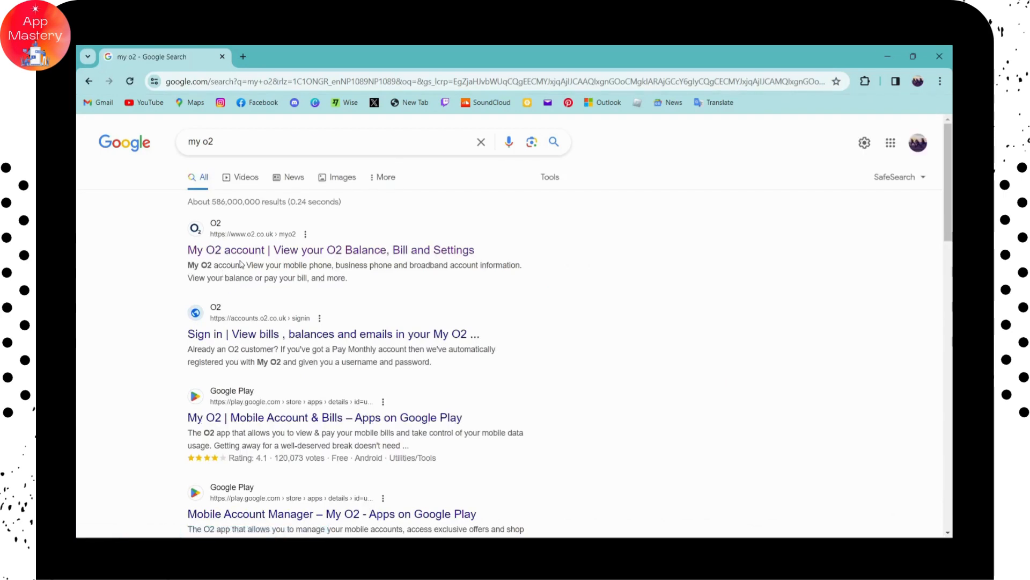
mouse_move(263, 249)
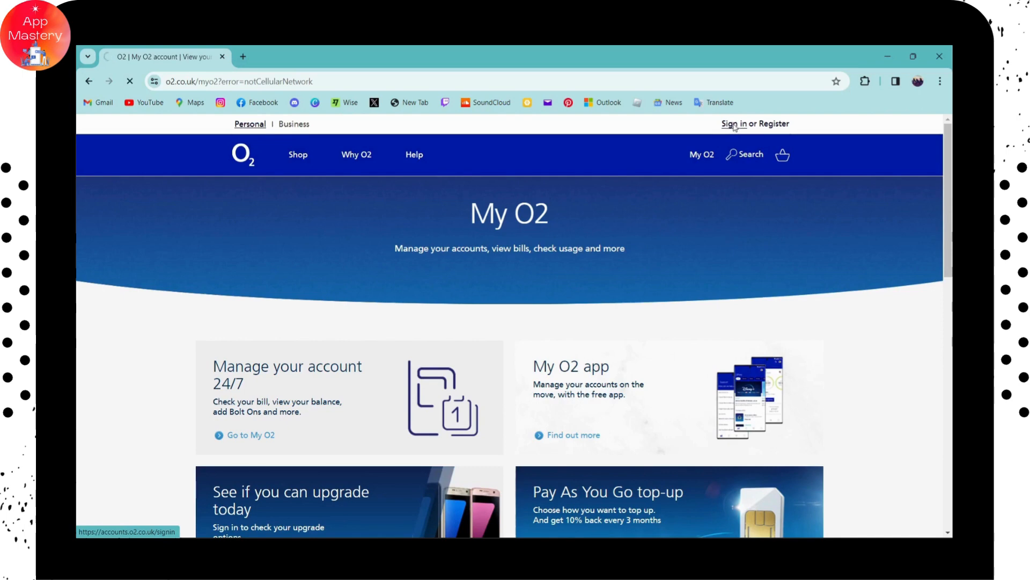
Step: Open the My O2 sign-in page and focus the empty Username field
left_click(733, 124)
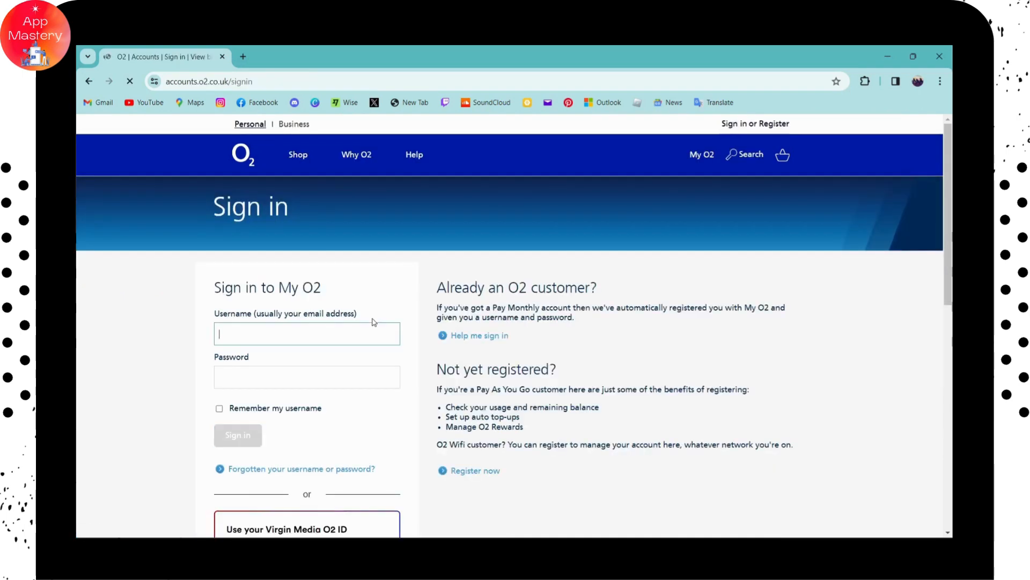
scroll("down", 3)
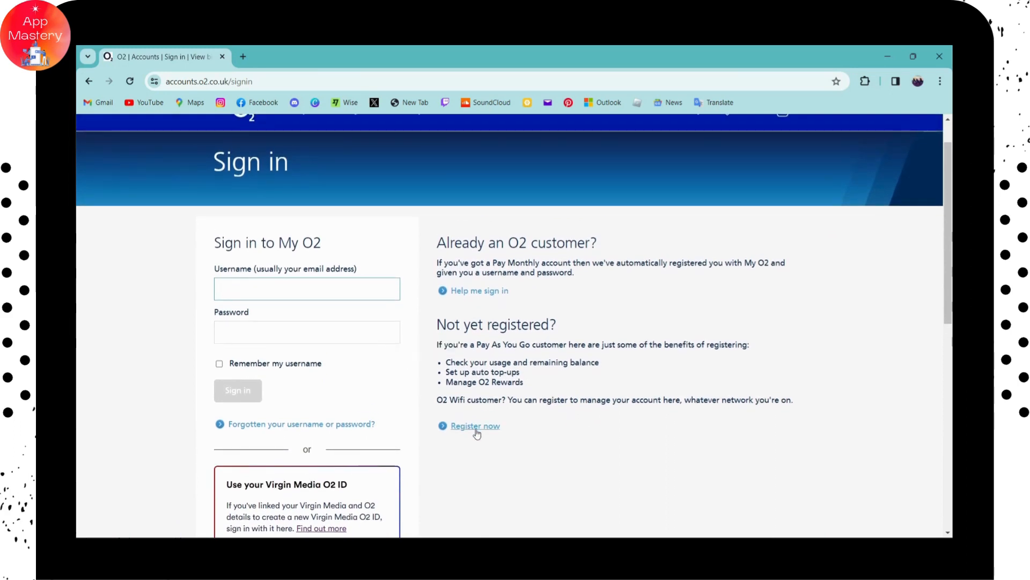
mouse_move(475, 426)
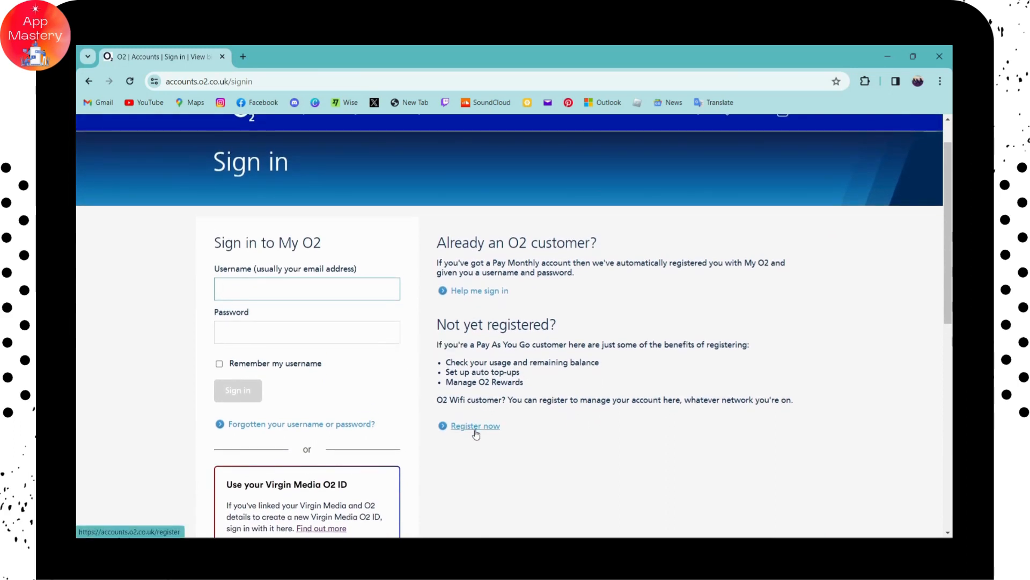
left_click(237, 390)
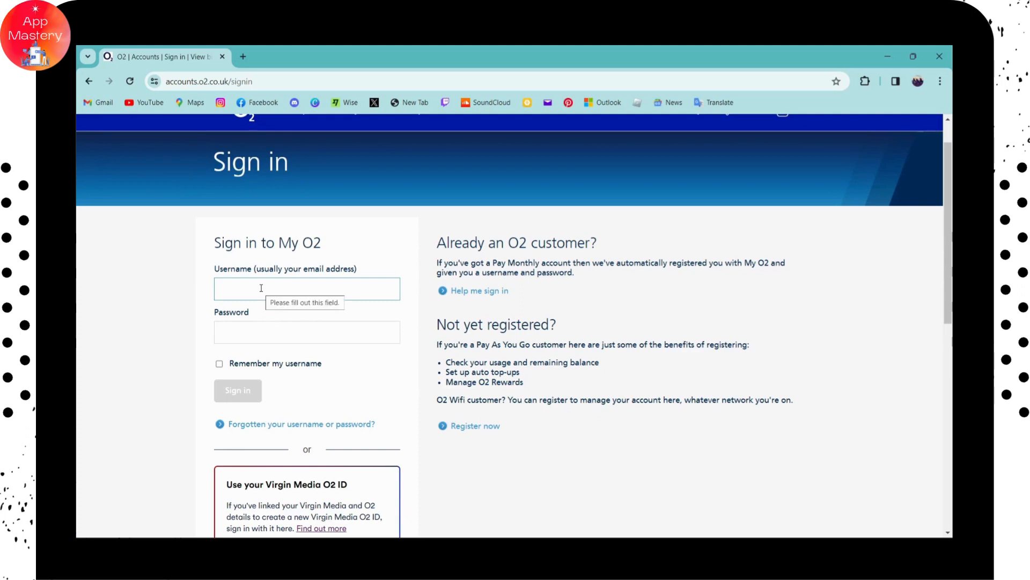
Step: Fill Username with the saved email via autofill and tick 'Remember my username'
left_click(307, 289)
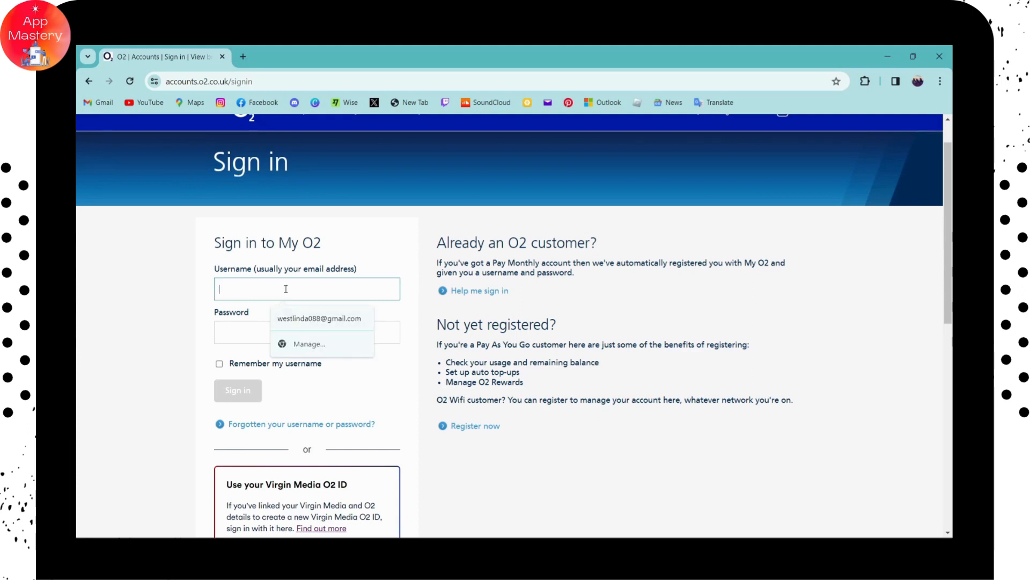
left_click(319, 318)
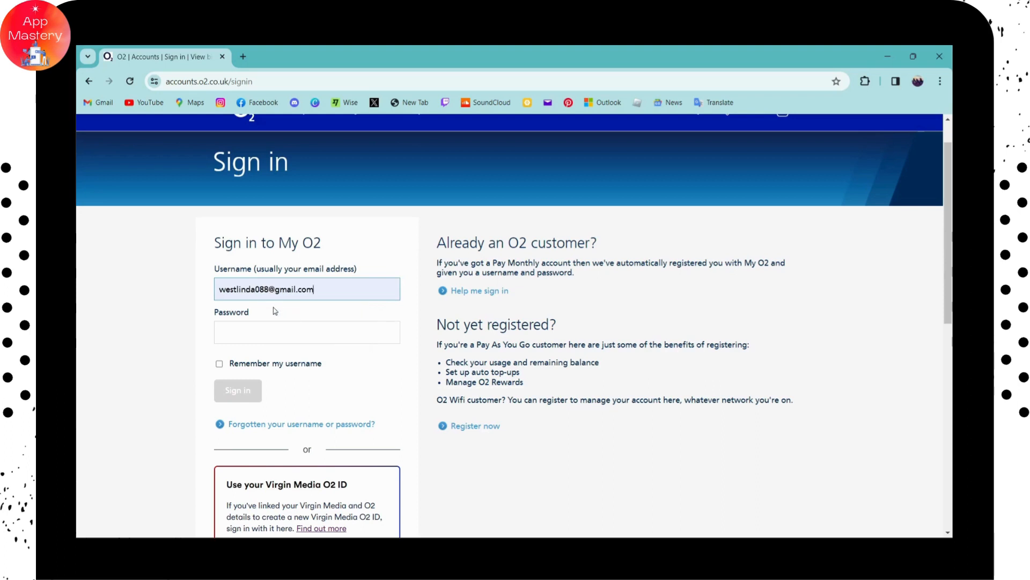
left_click(306, 331)
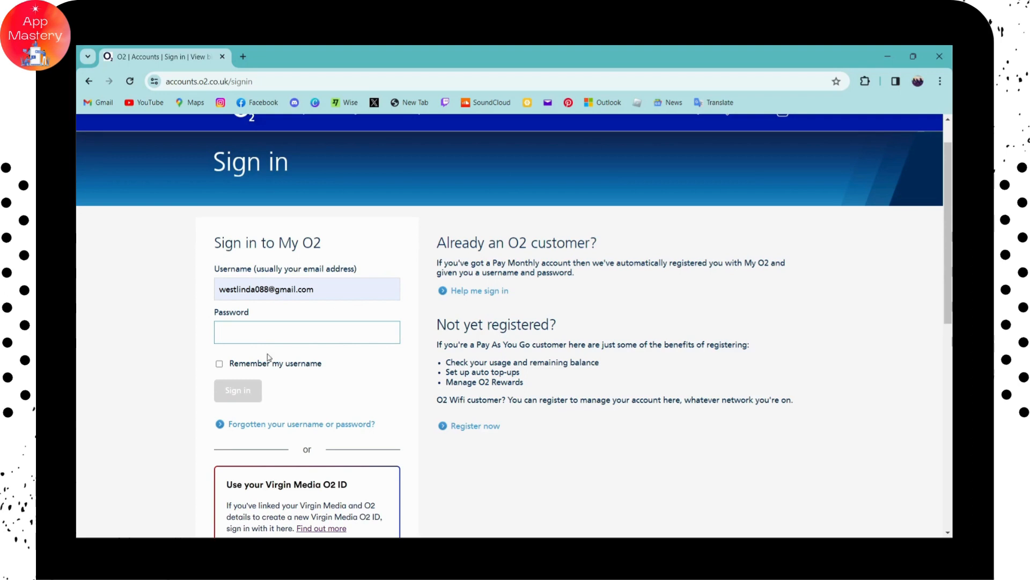
mouse_move(301, 424)
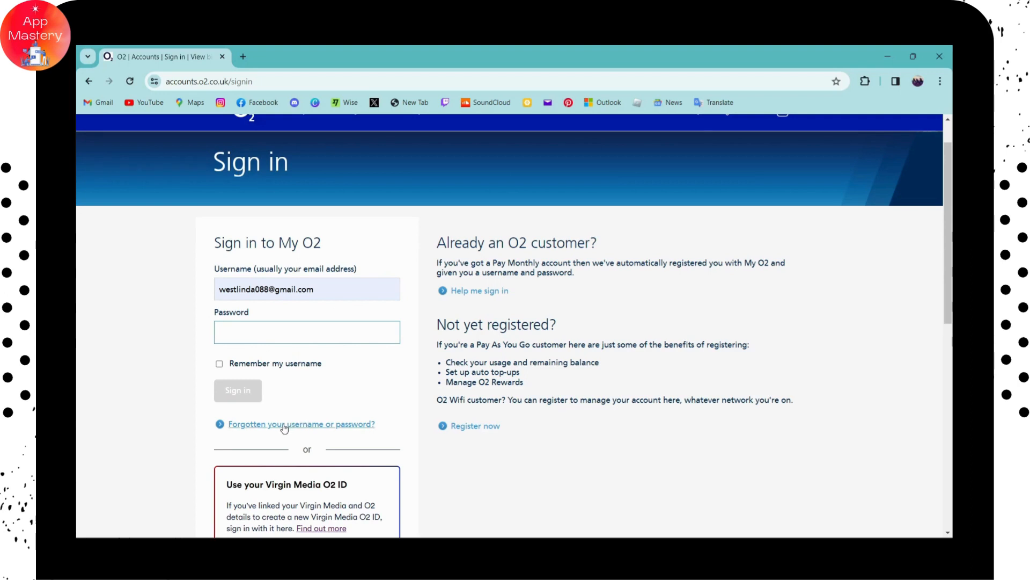
mouse_move(299, 427)
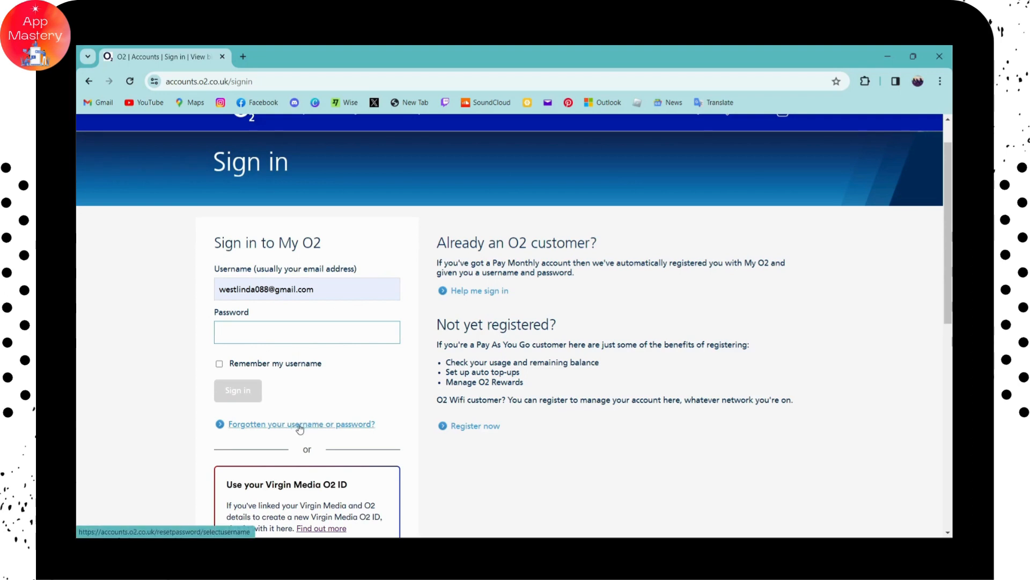
left_click(307, 331)
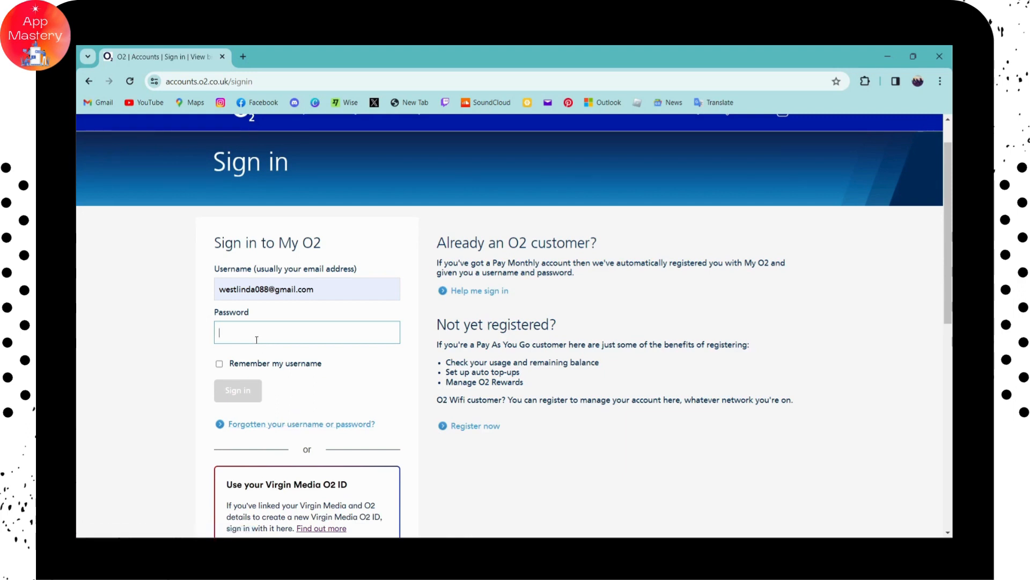
left_click(219, 363)
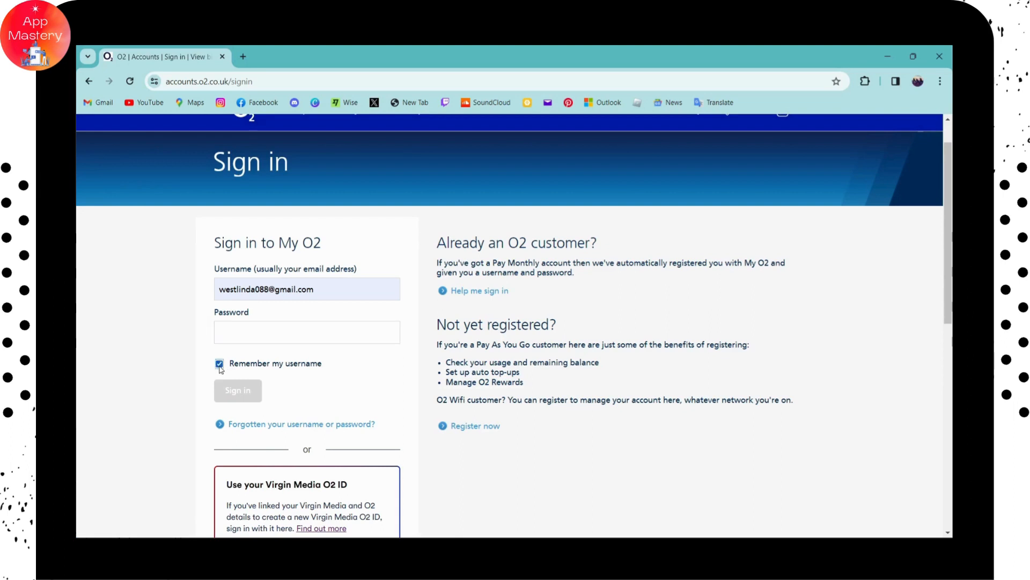